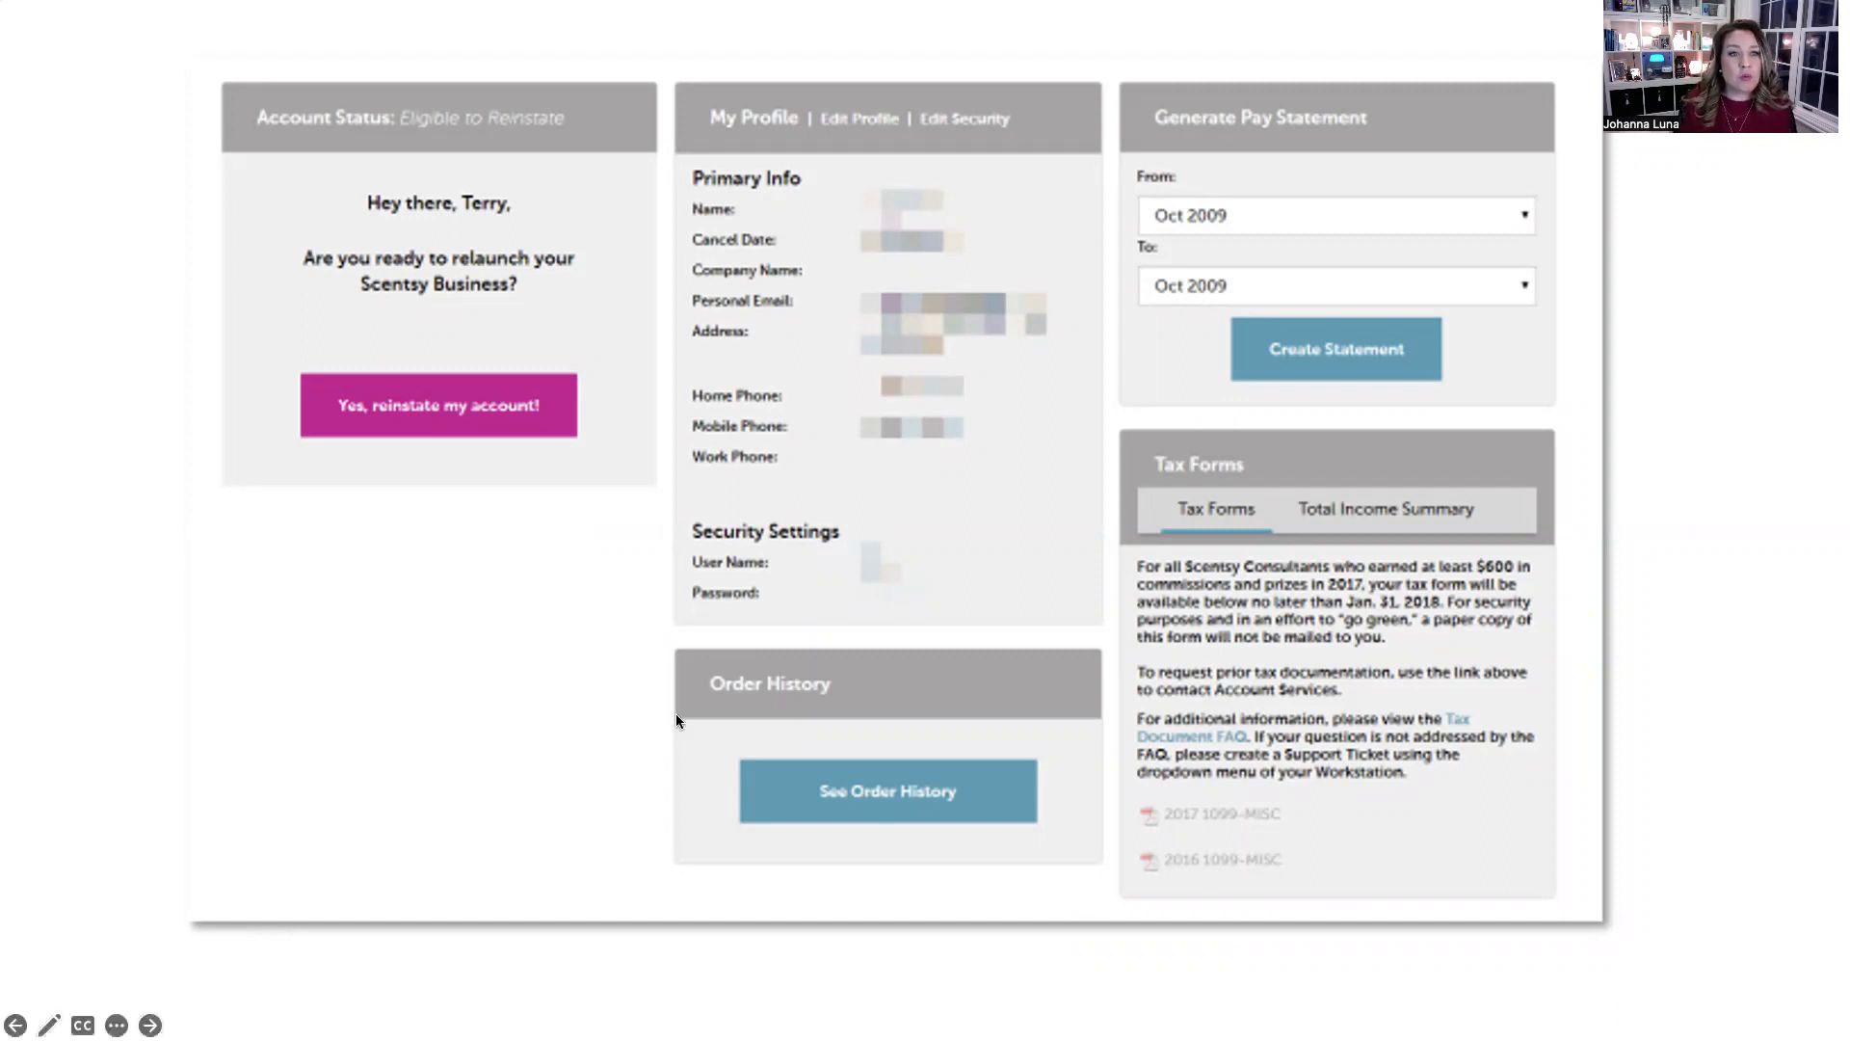
pyautogui.moveTo(682, 607)
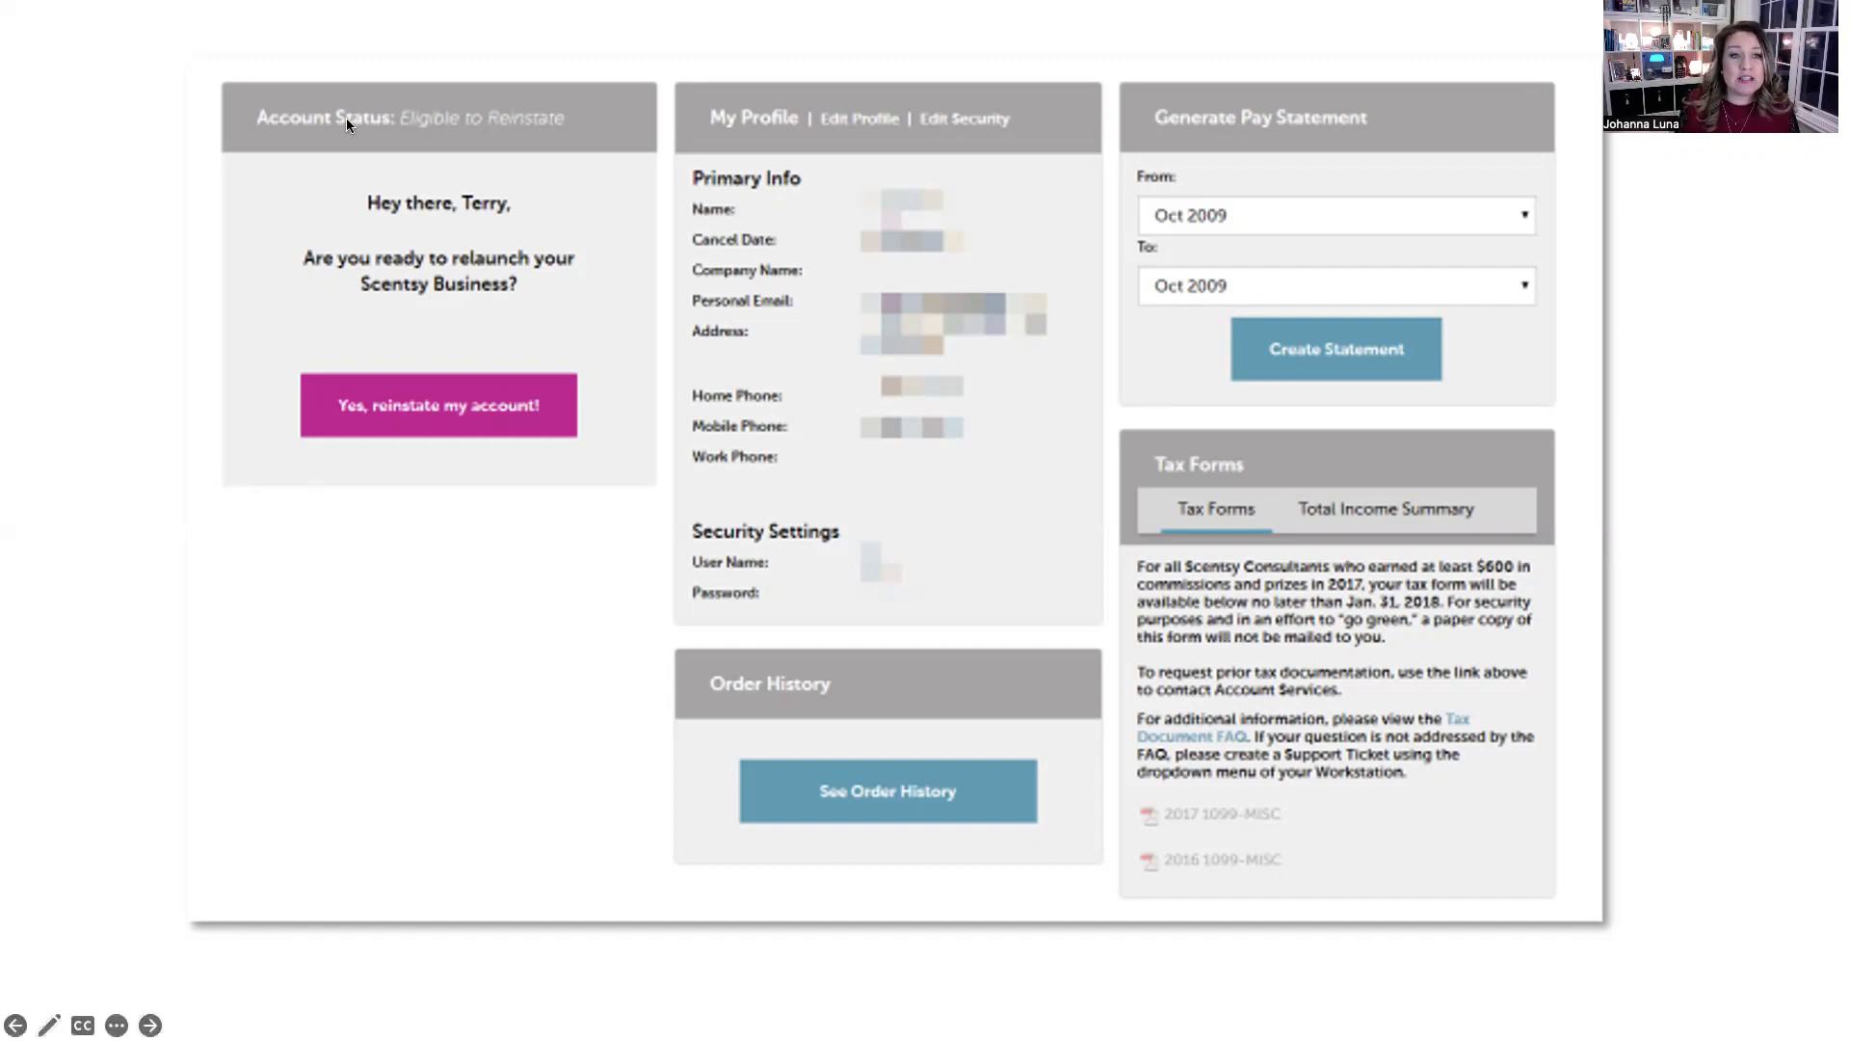
pyautogui.moveTo(417, 141)
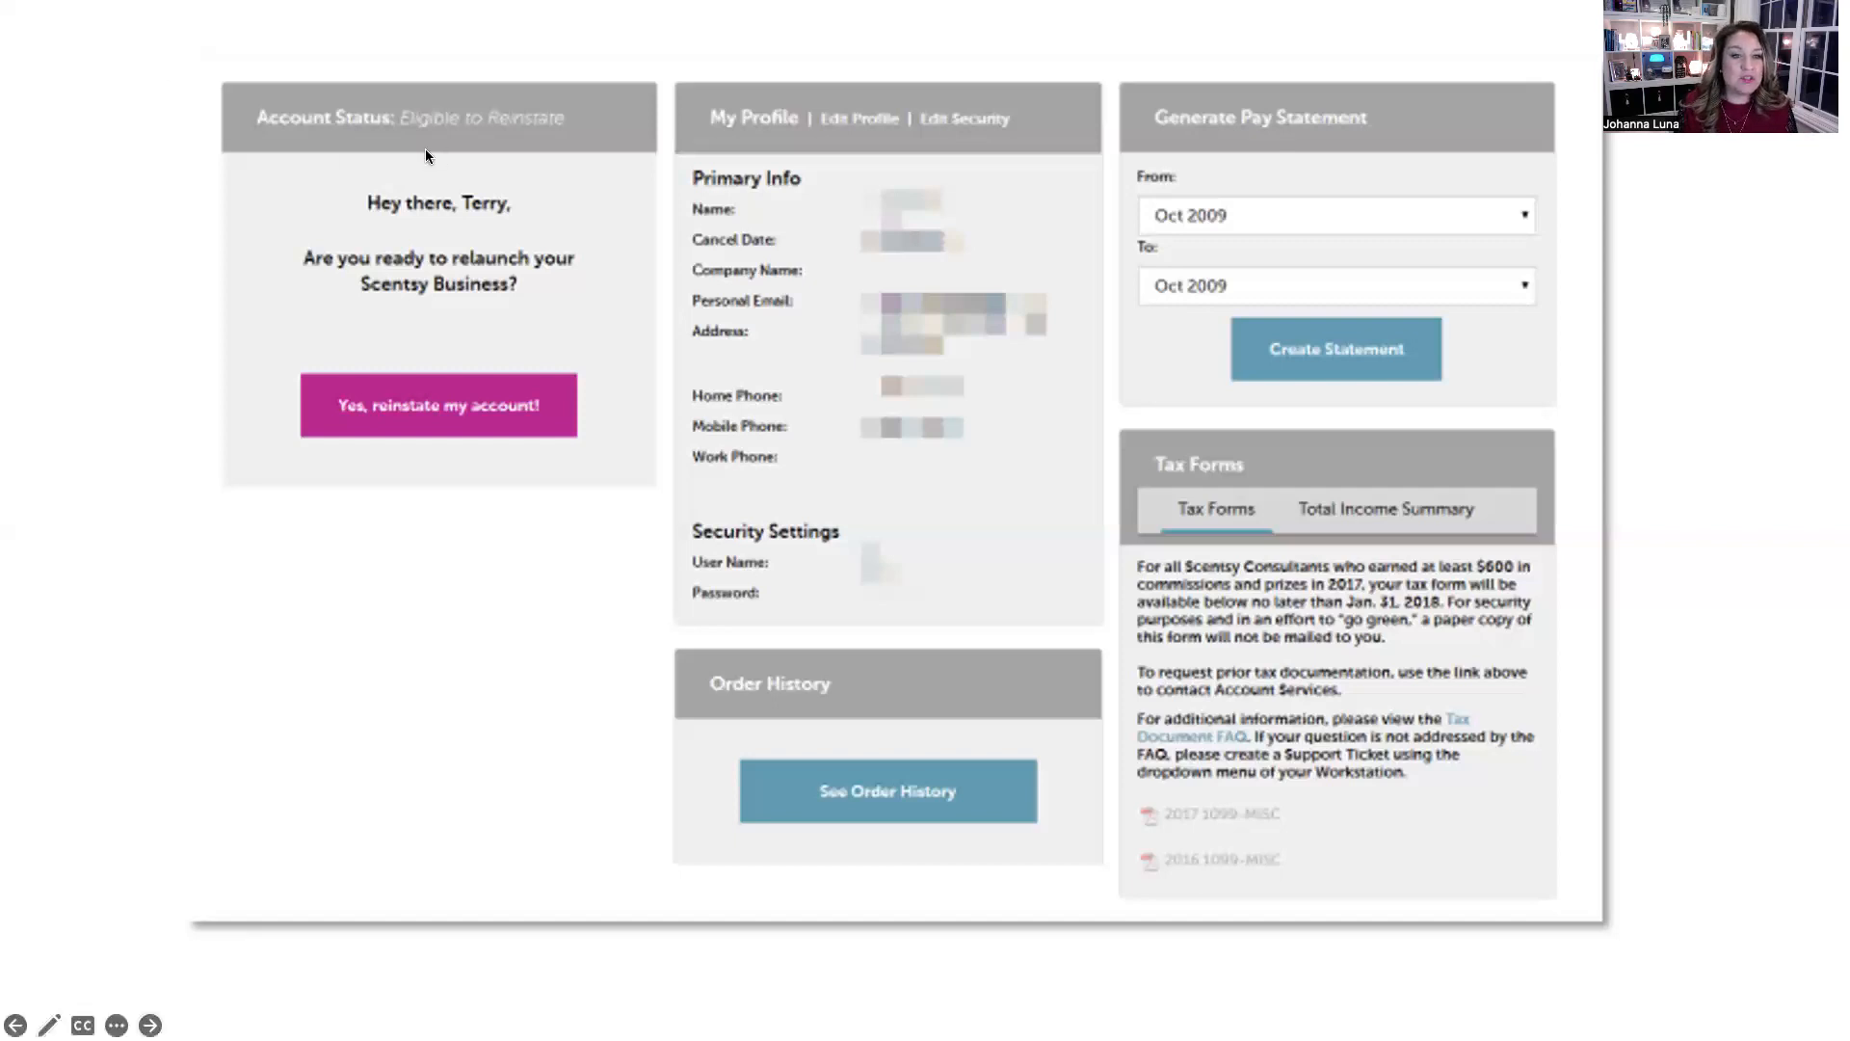
pyautogui.moveTo(412, 237)
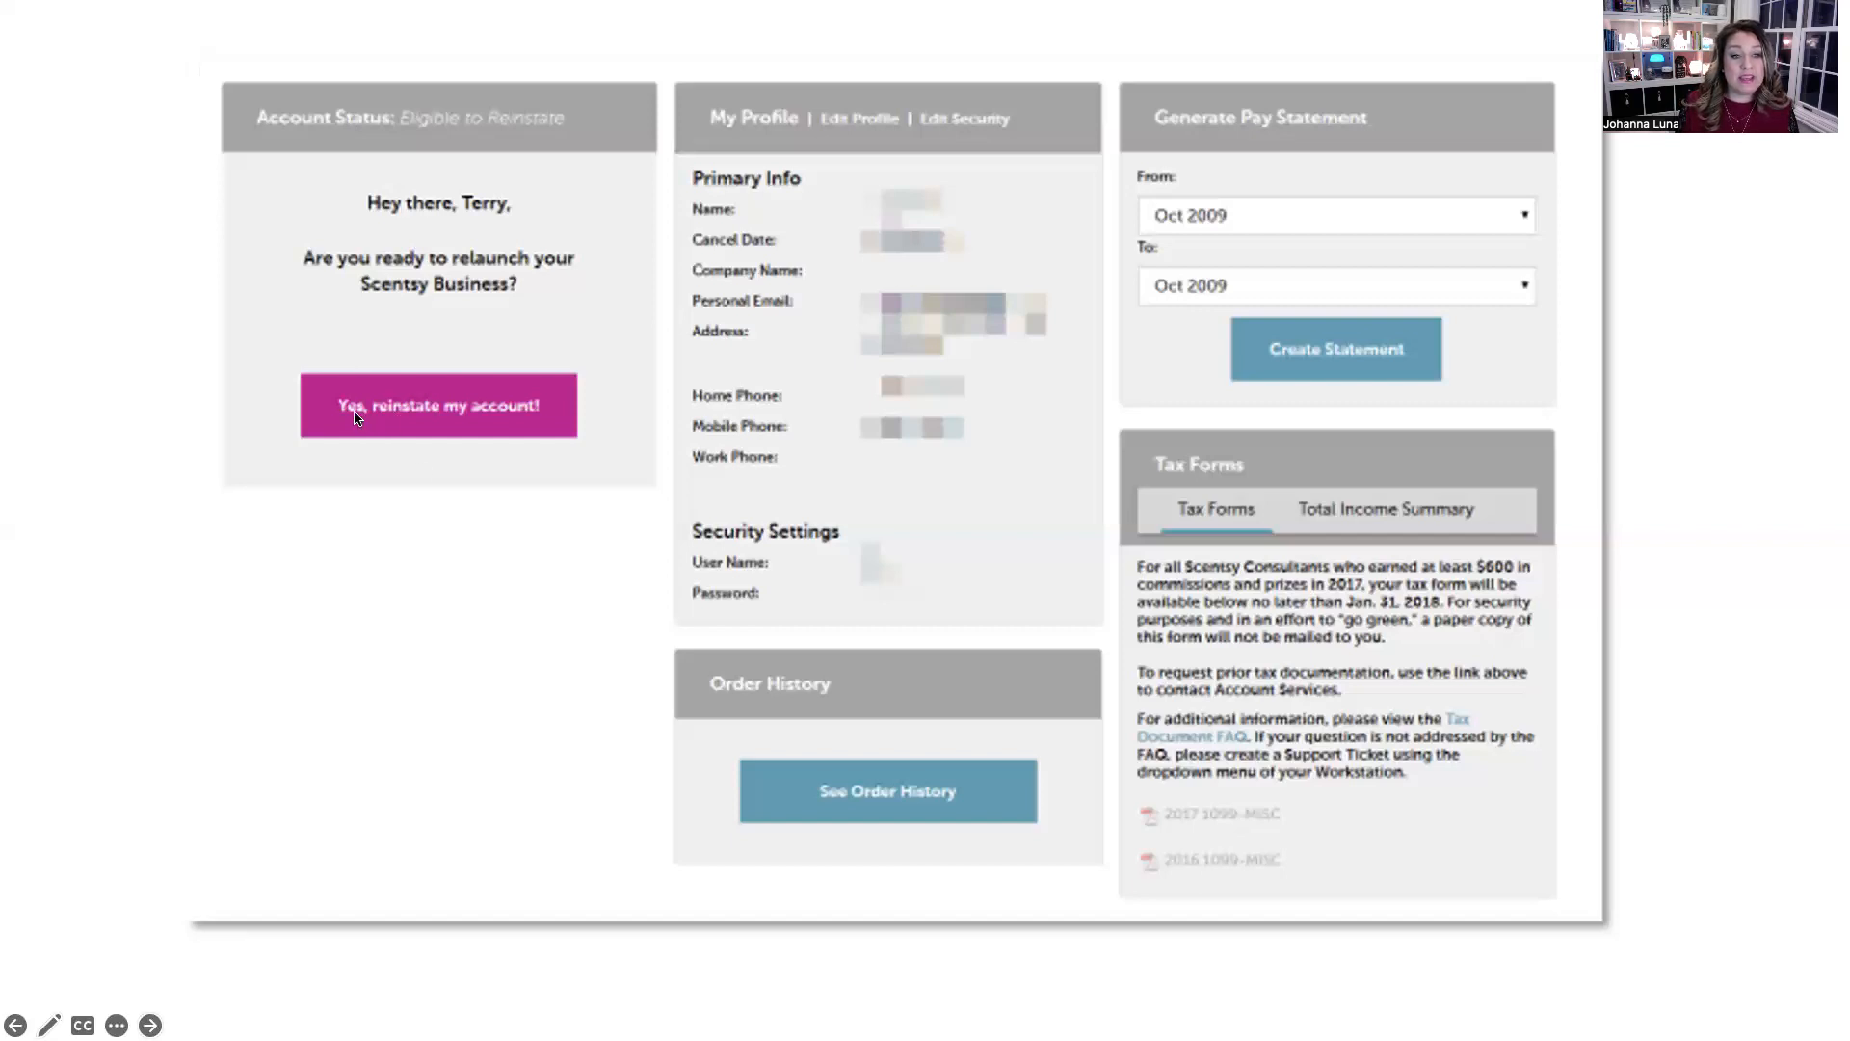
pyautogui.moveTo(553, 528)
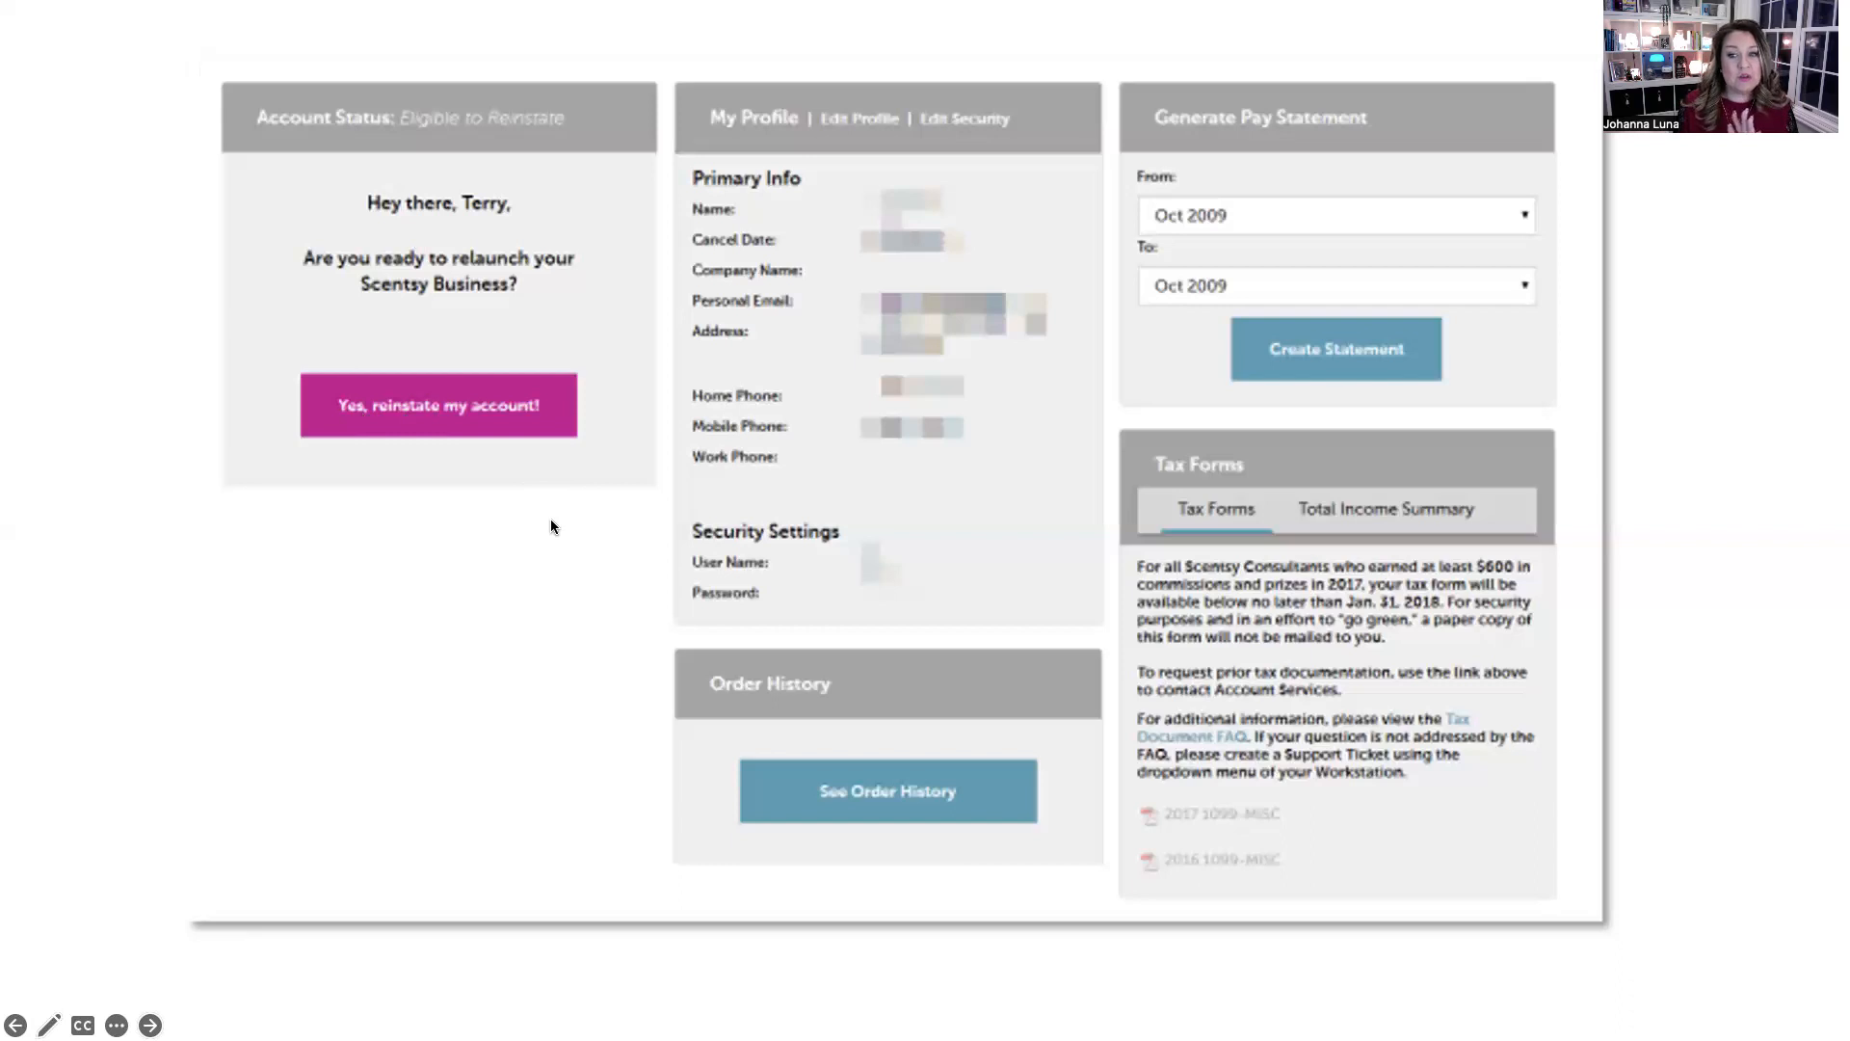
# Advance to the slide showing reinstatement Steps 1 and 2 of 6, the agreement terms.
pyautogui.click(438, 404)
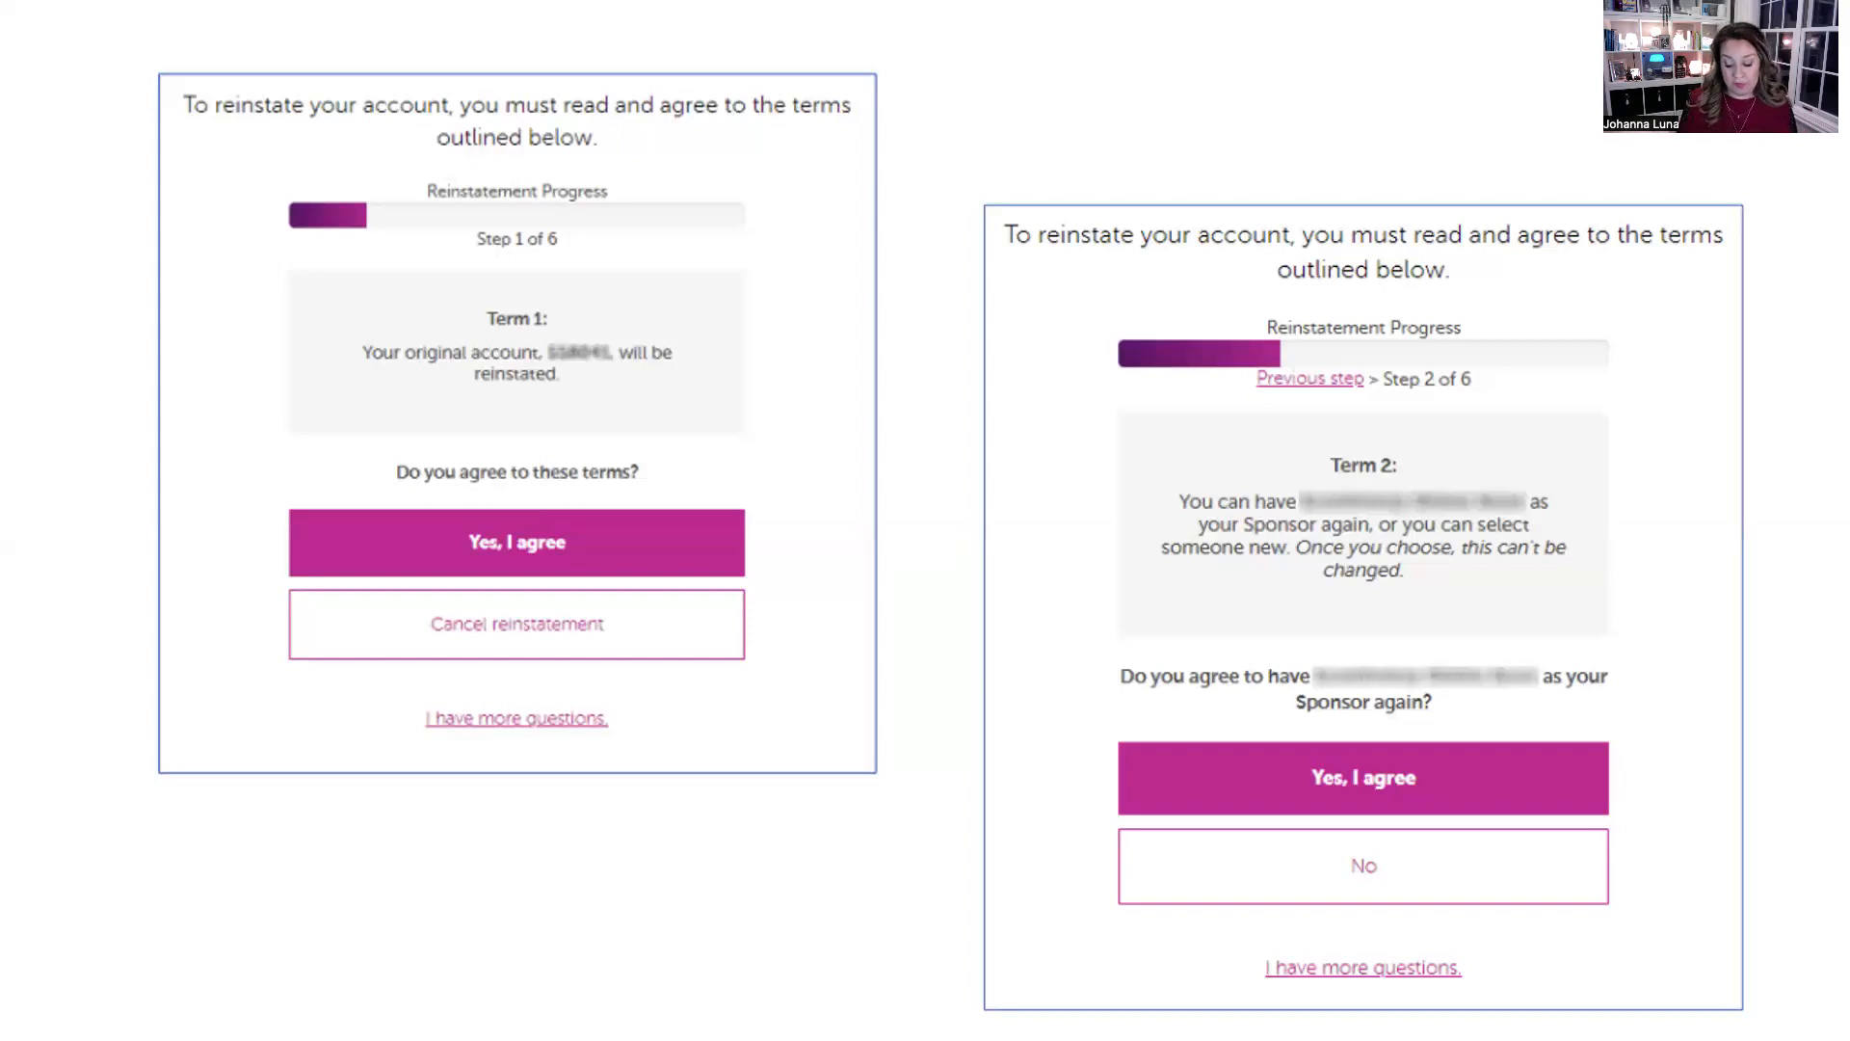
# Advance through the sponsor search slide to the Step 2 of 6 new-sponsor confirmation slide.
pyautogui.click(1362, 865)
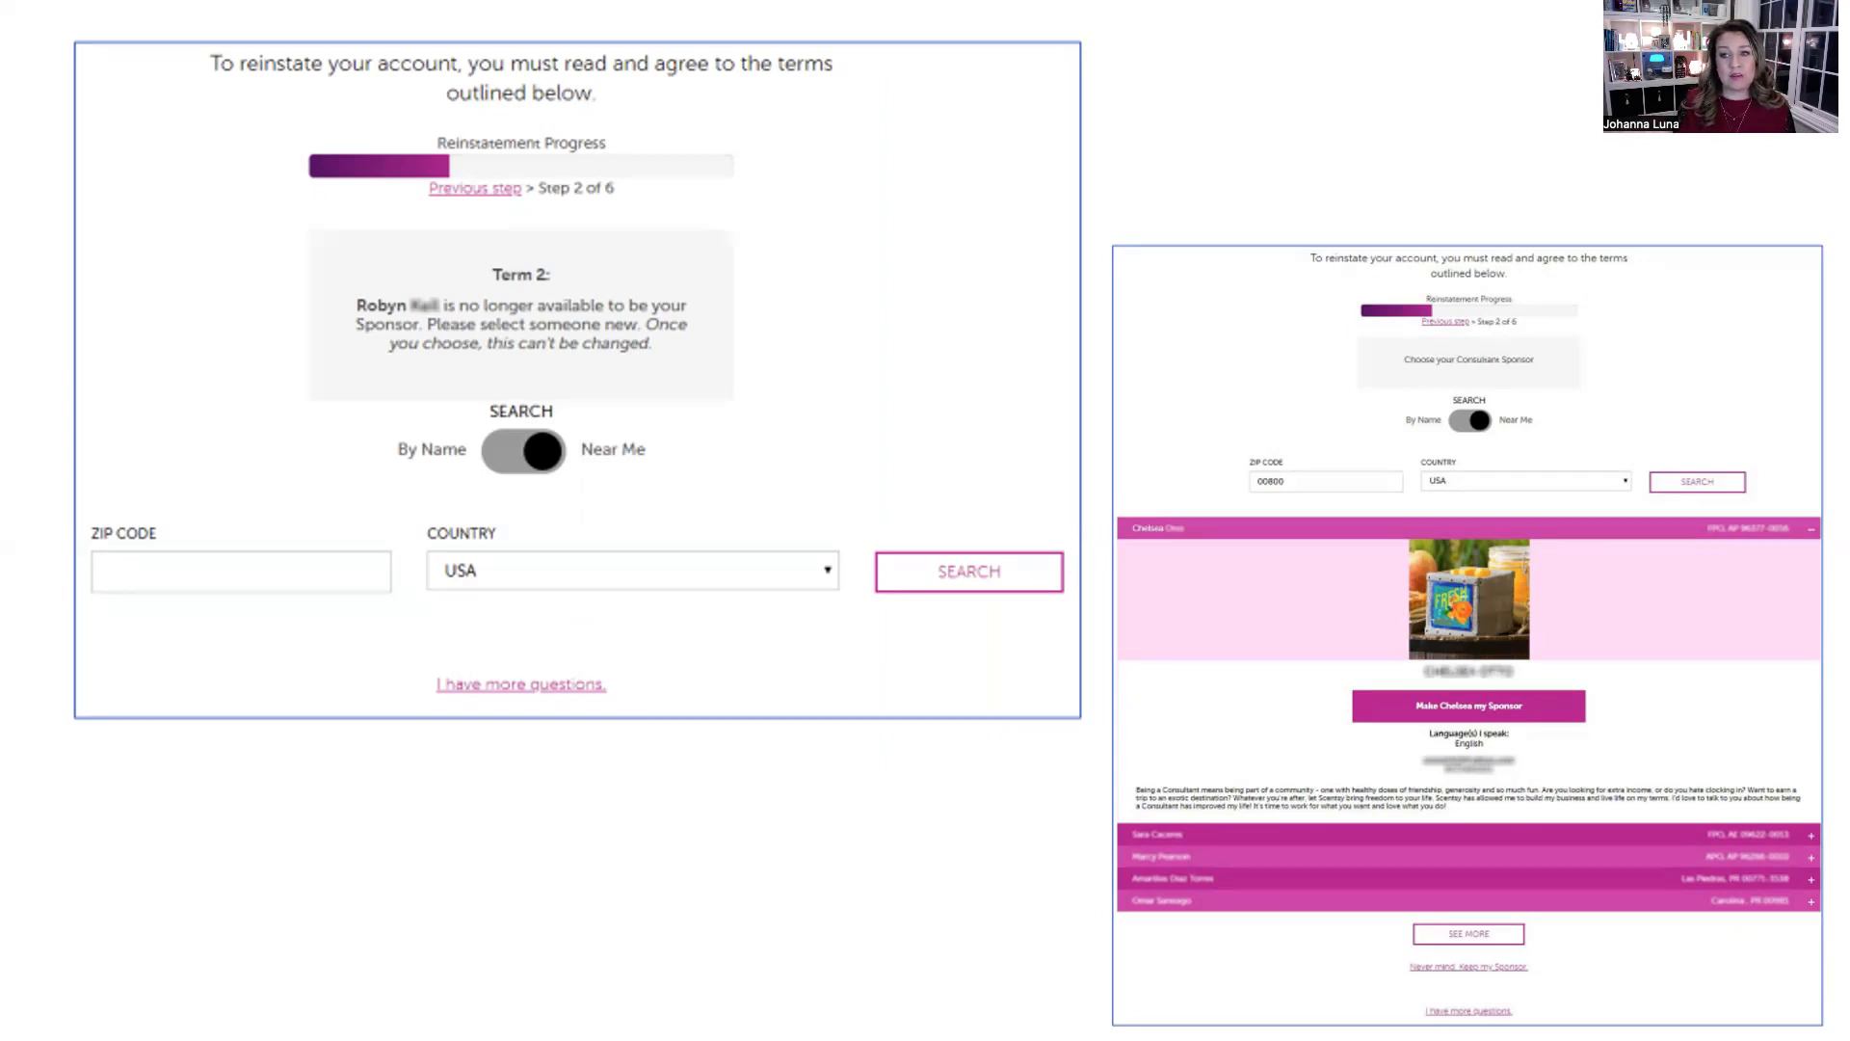
pyautogui.moveTo(1424, 310)
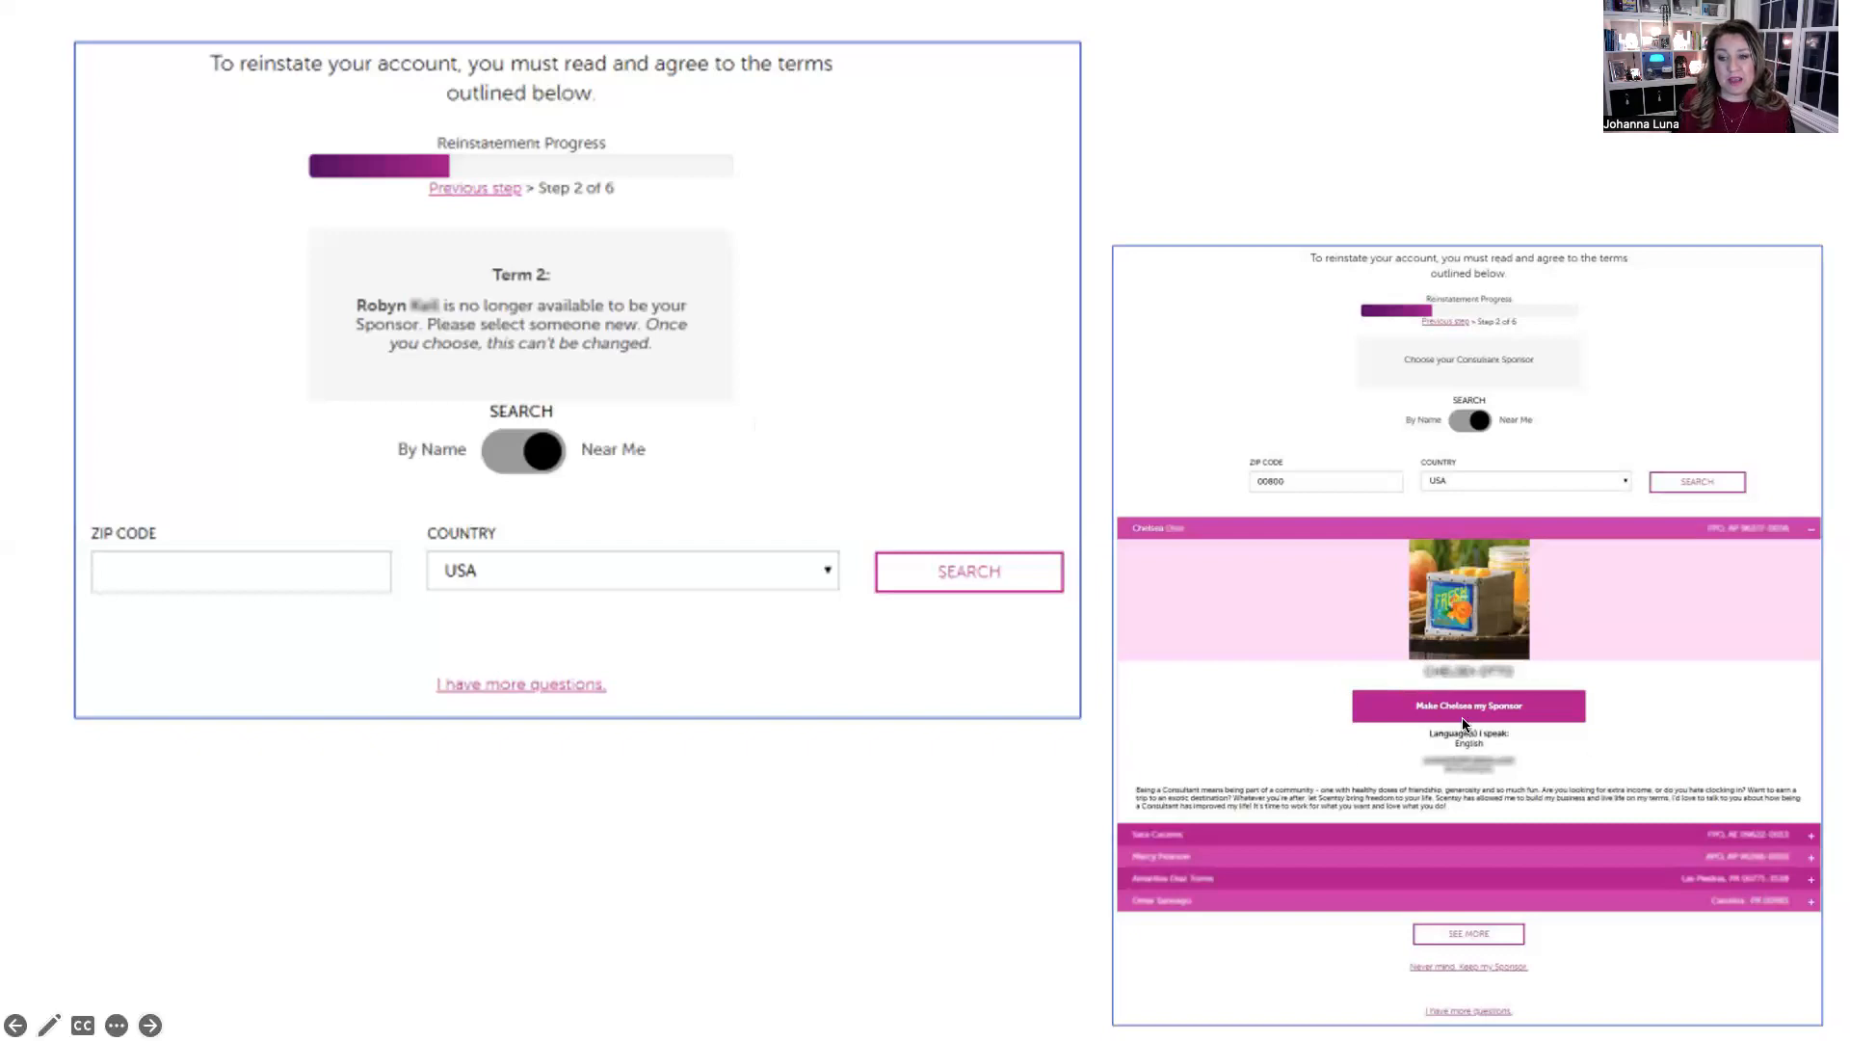
pyautogui.moveTo(1551, 717)
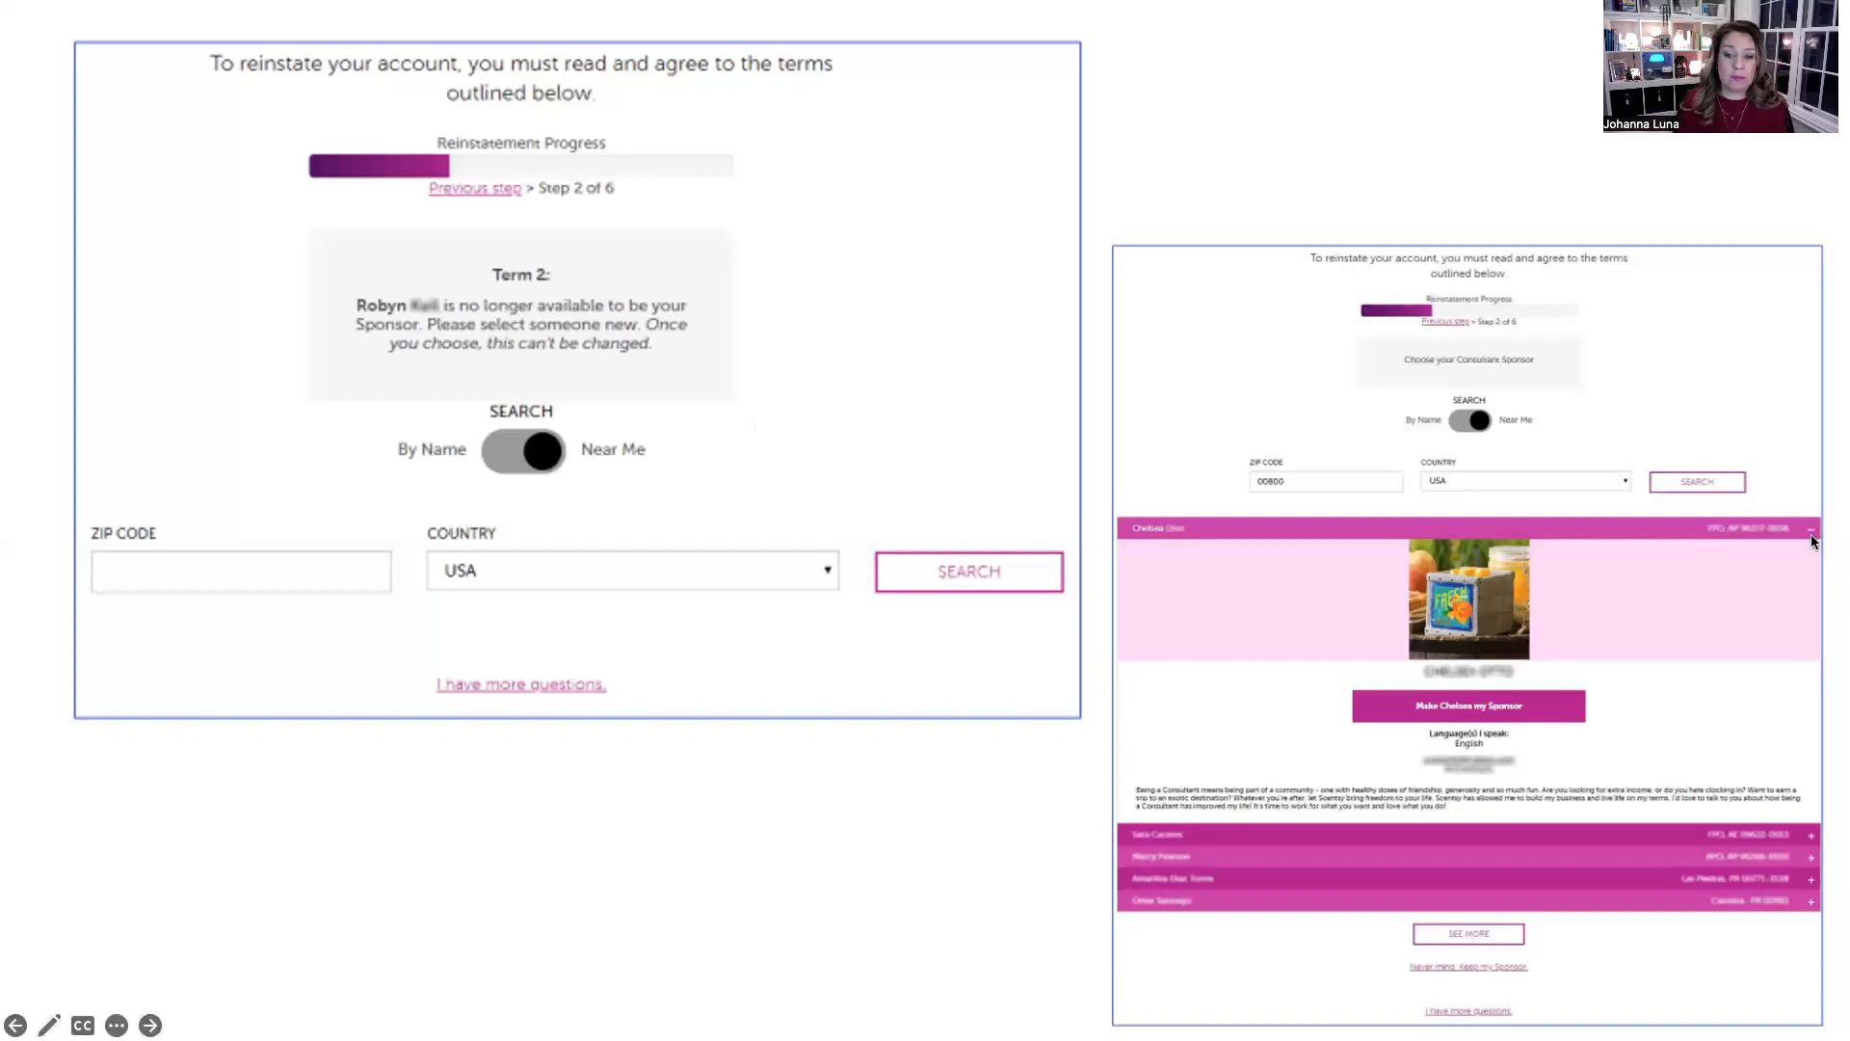
pyautogui.click(1467, 705)
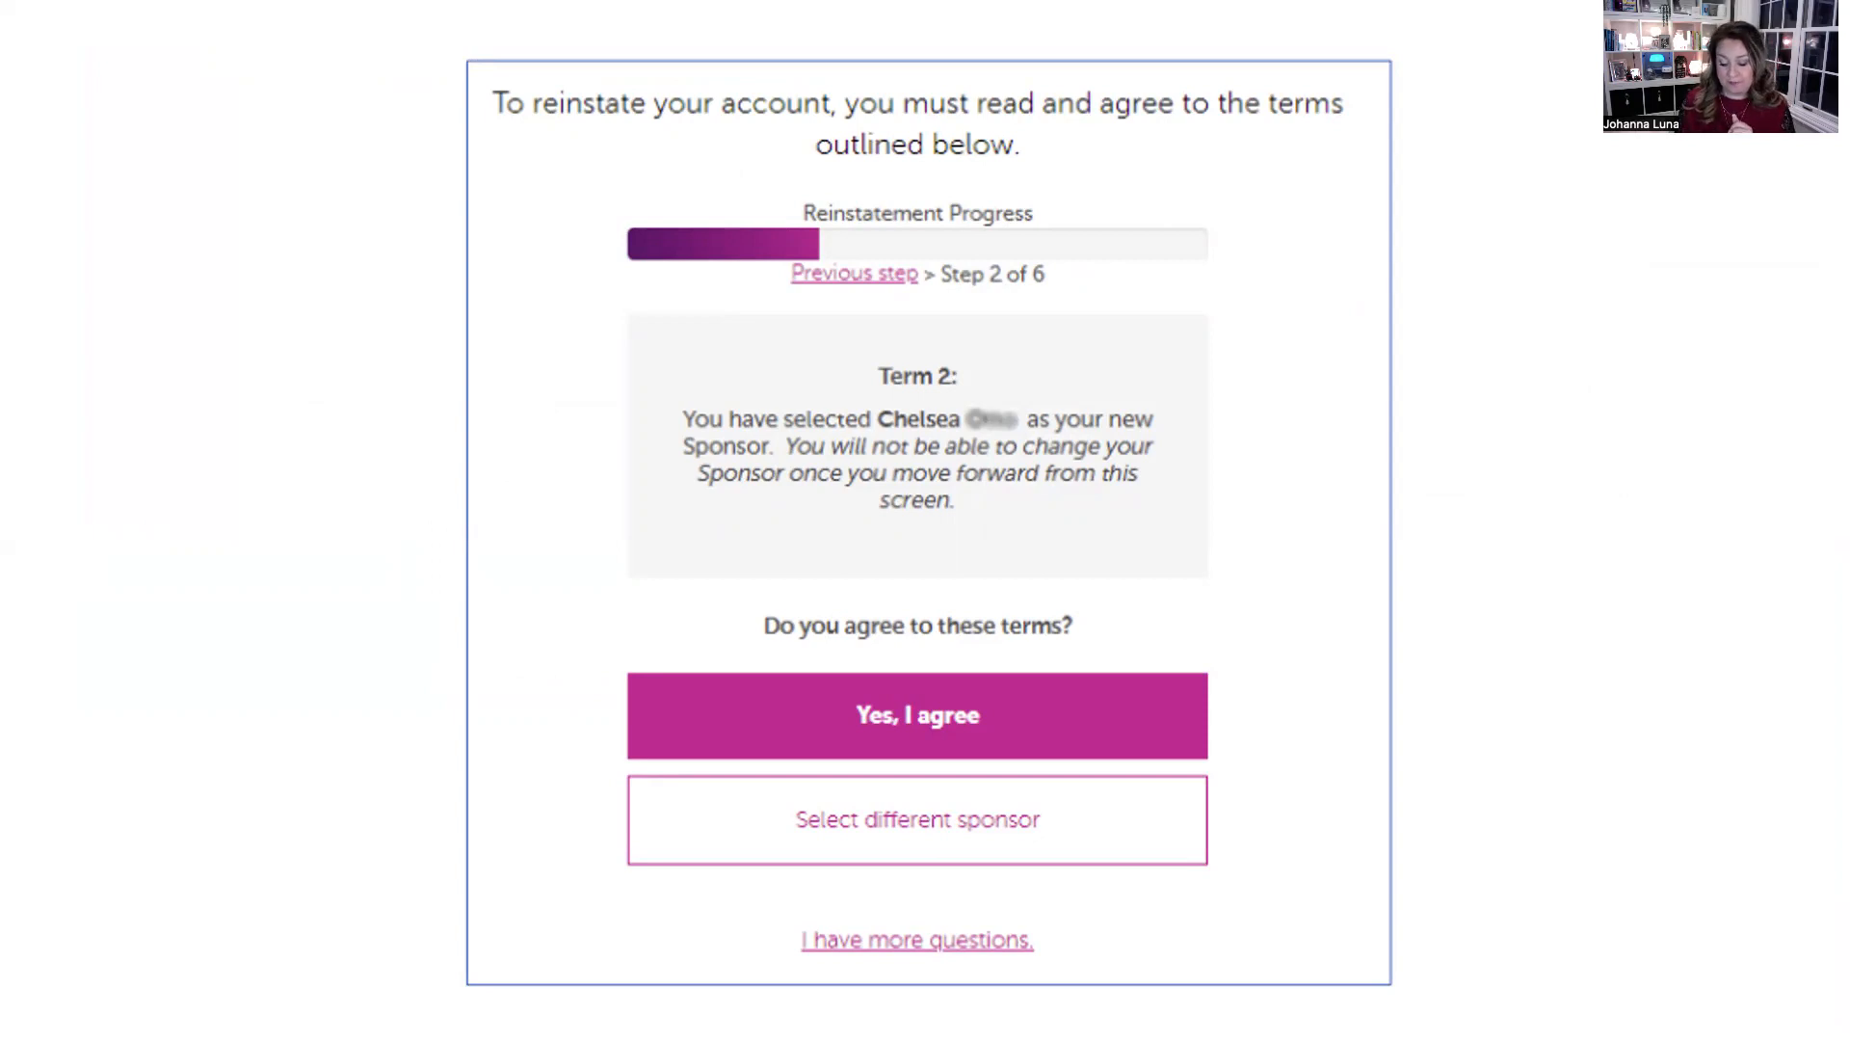
# Advance to the slide showing Steps 3 and 4 of 6: new title and ordering supplies.
pyautogui.click(917, 715)
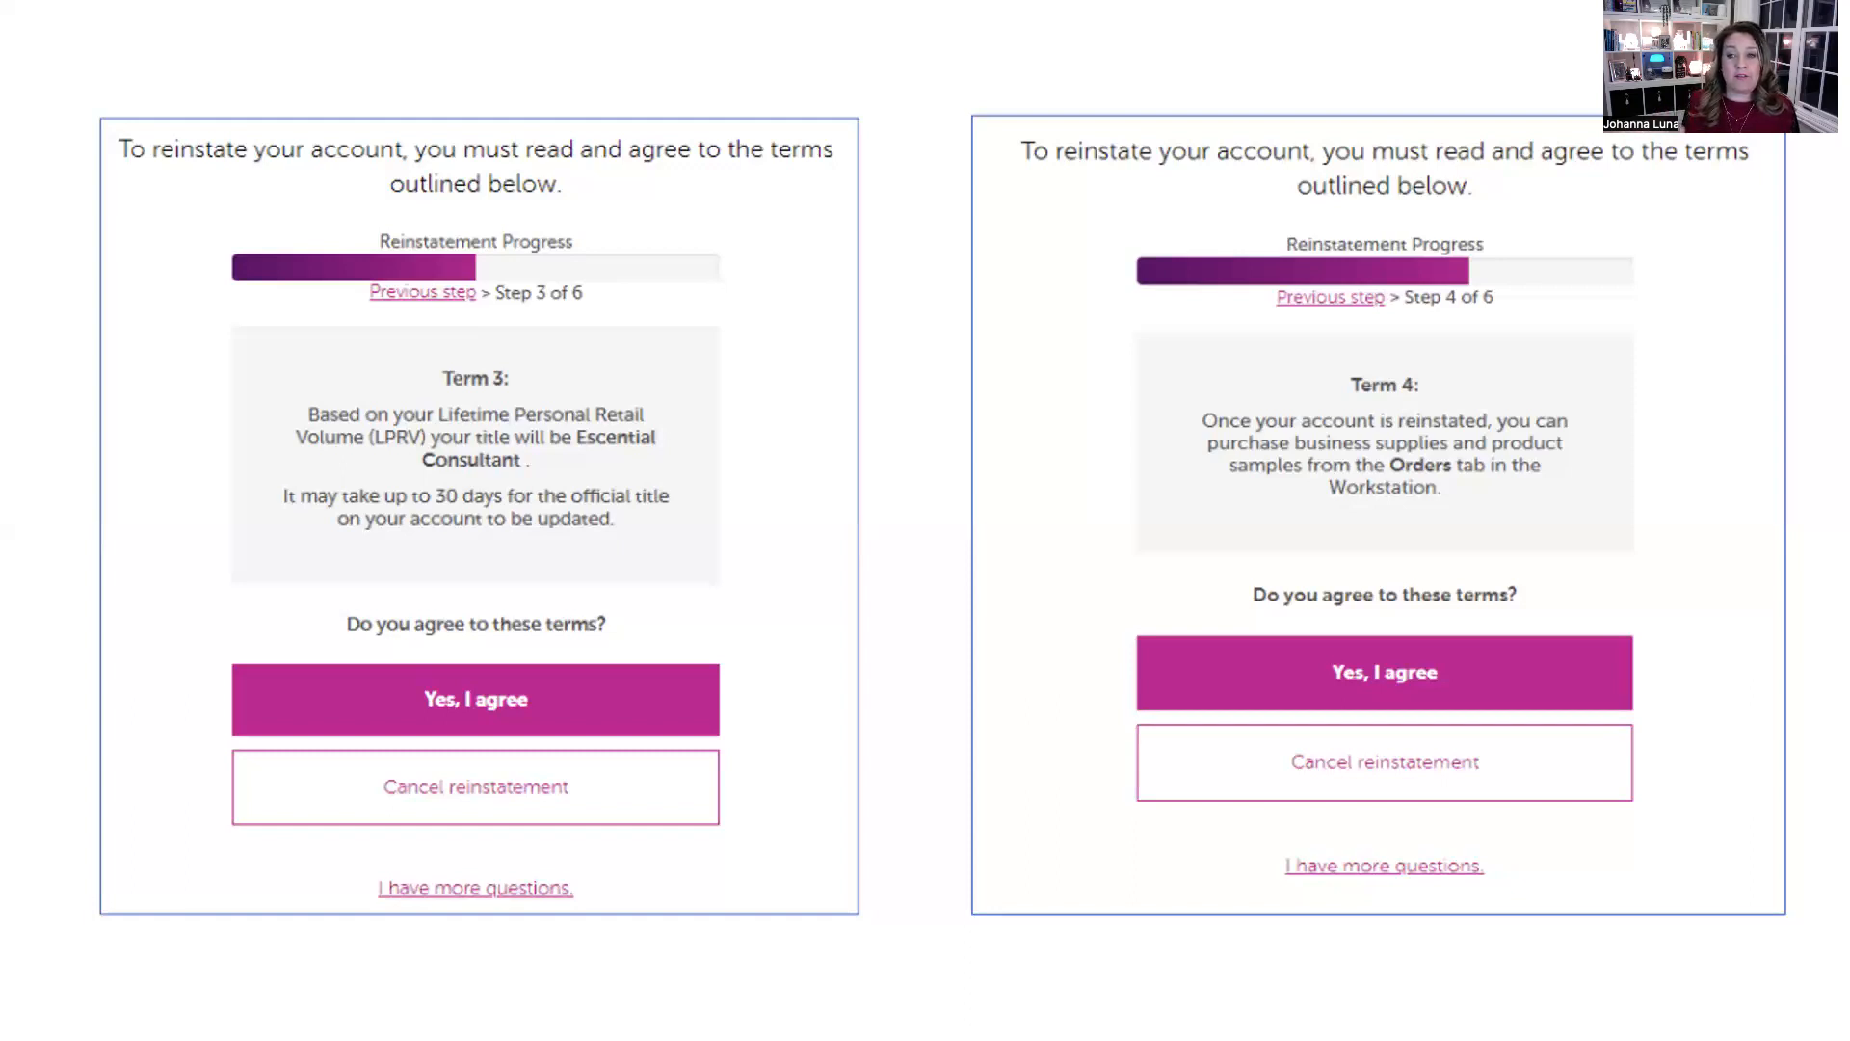
# Advance through the Step 5 slide to Step 6 and the 'Welcome back!' completion screen.
pyautogui.click(1384, 672)
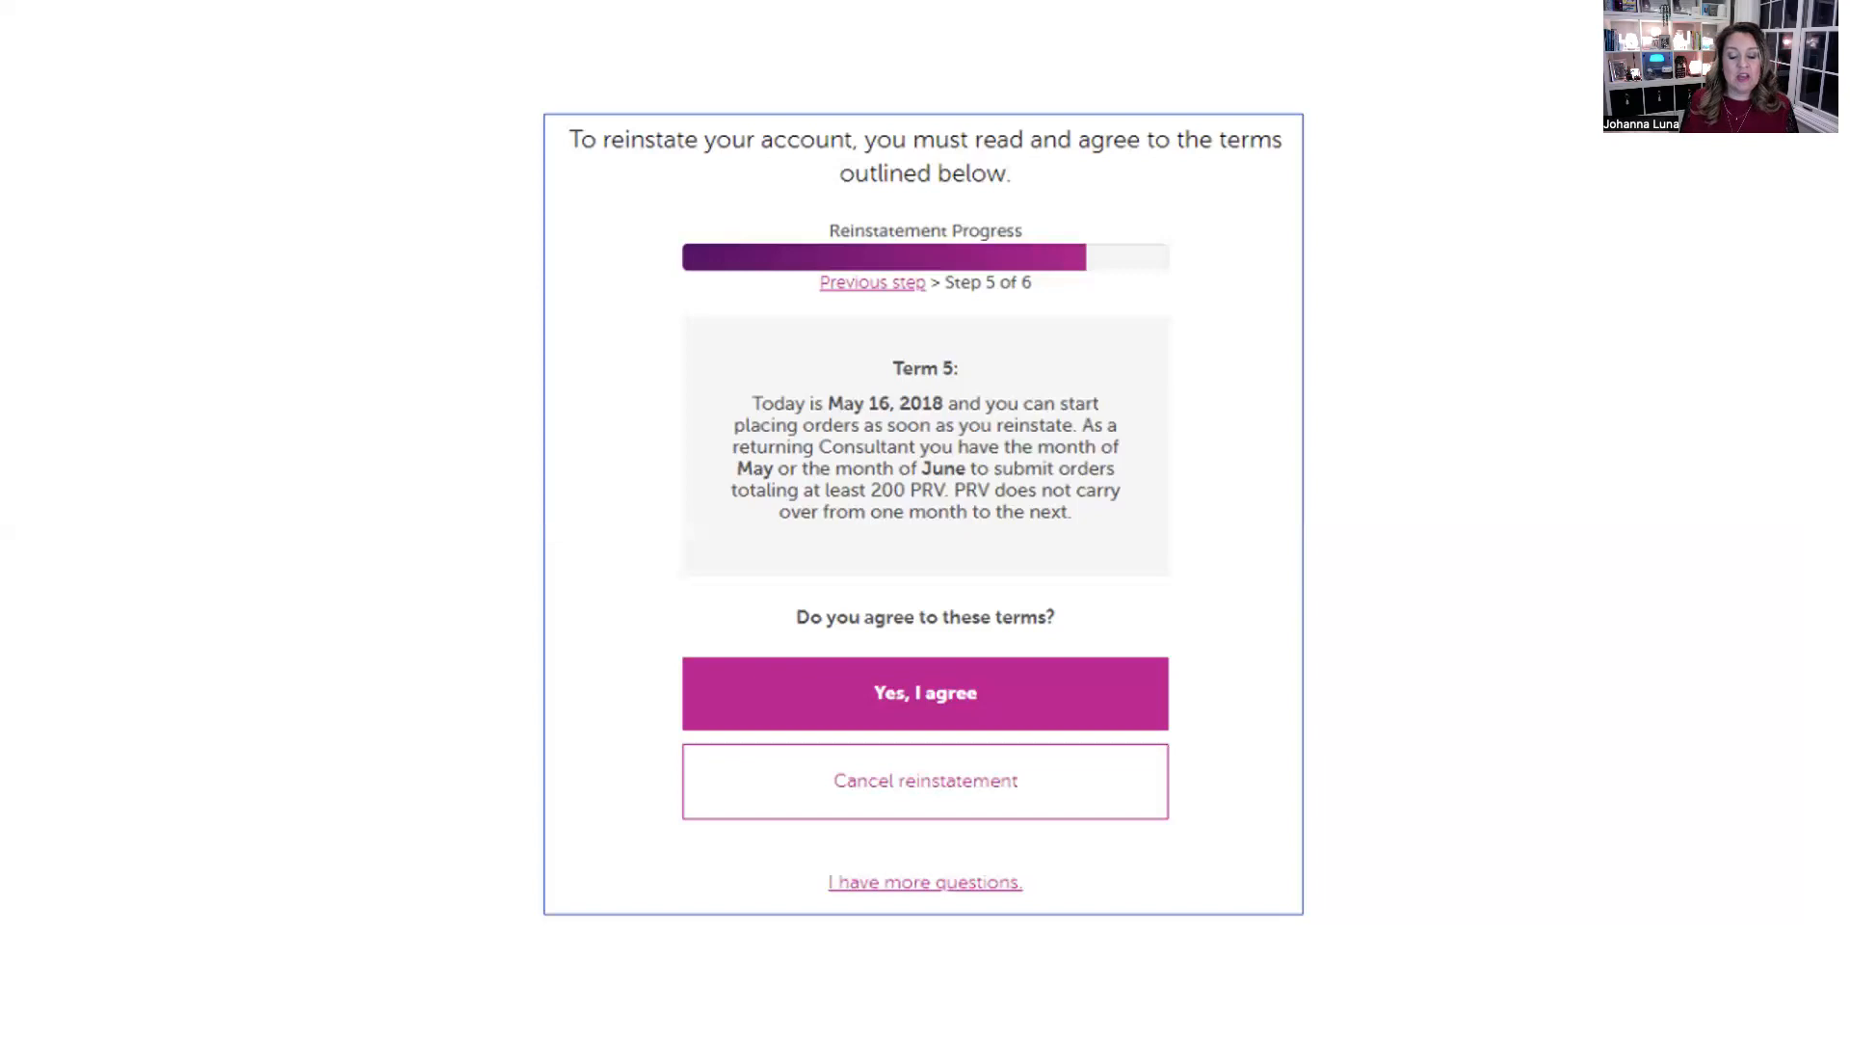
pyautogui.click(925, 692)
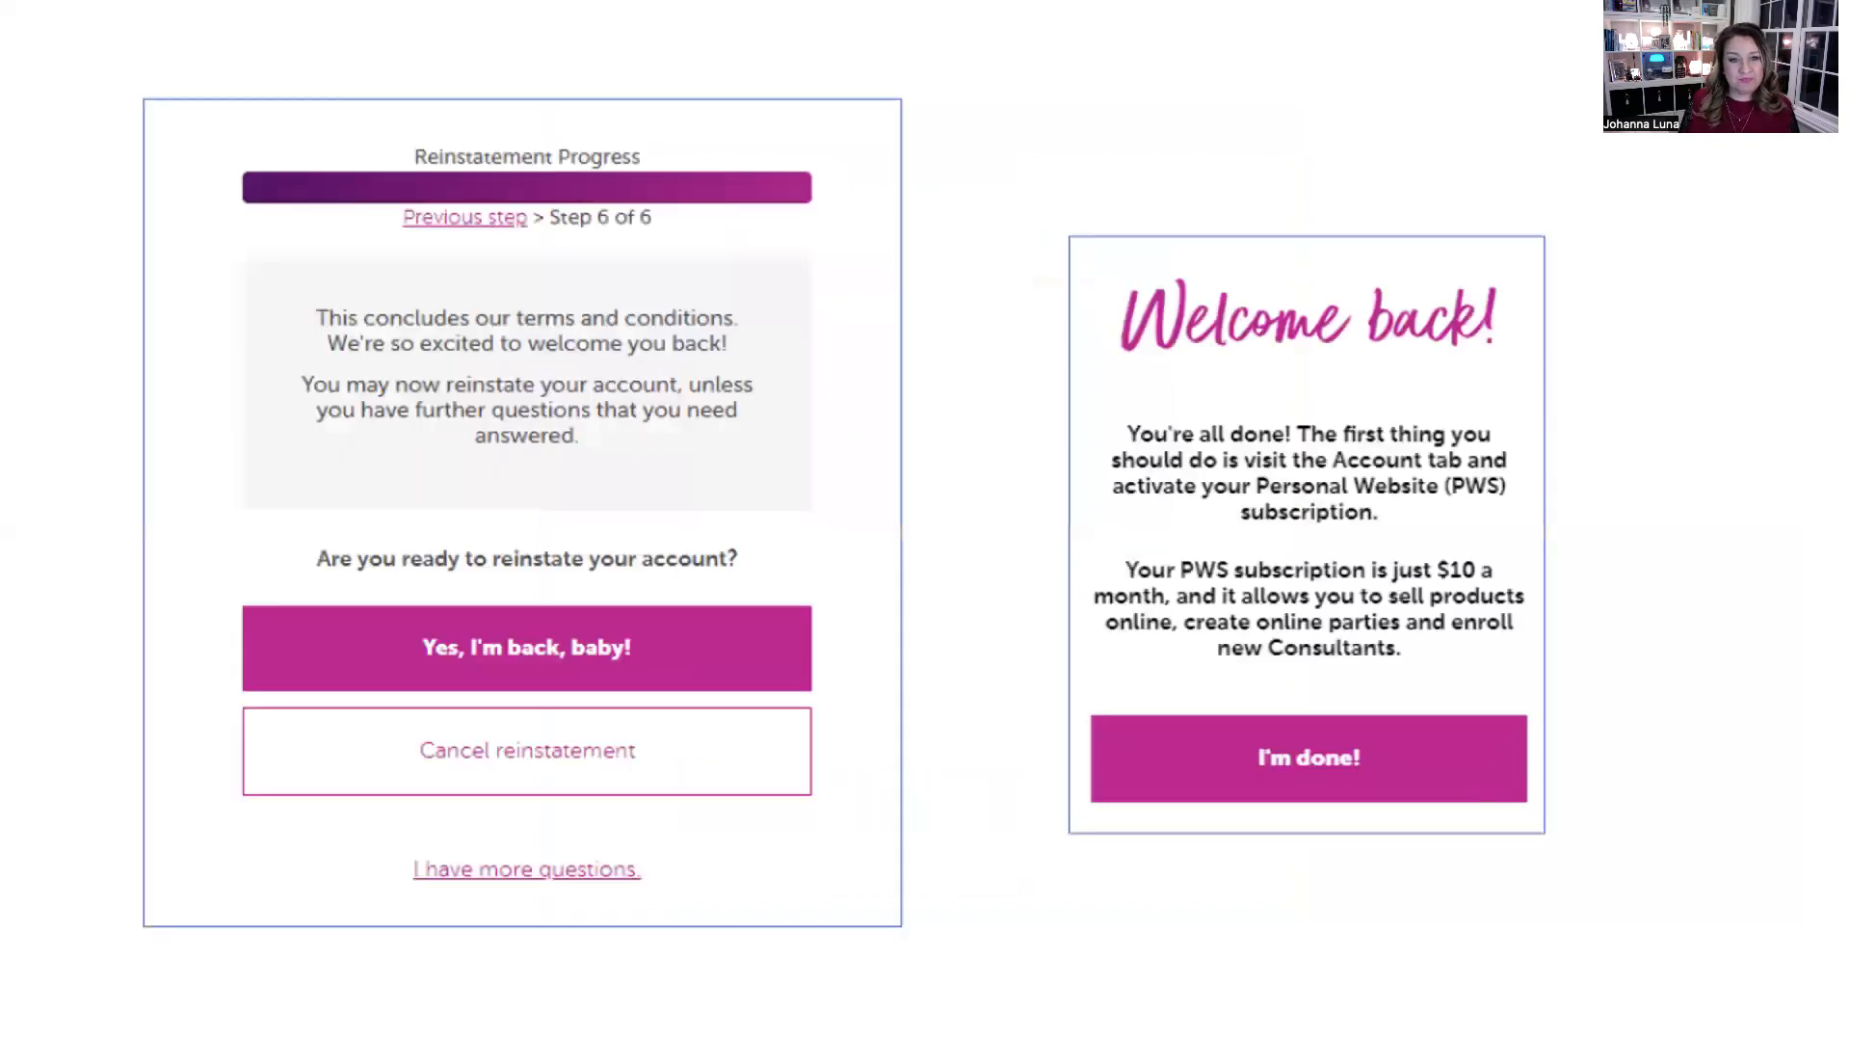